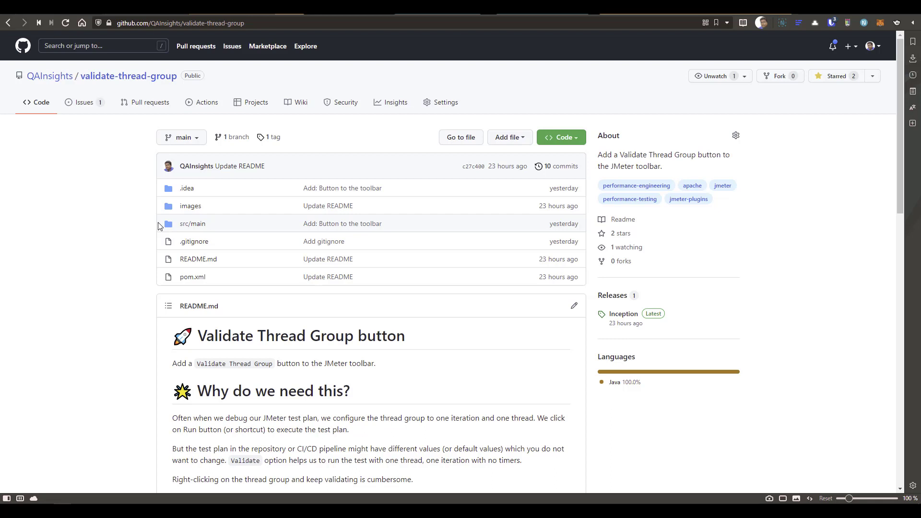
mouse_move(109, 258)
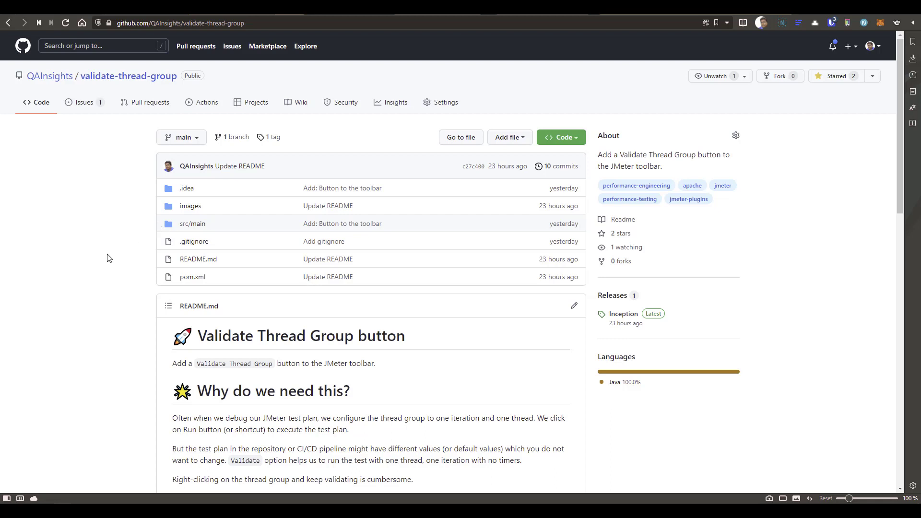
Search the jmeter-plugins.org catalogue for 'valida'
scroll("down", 3)
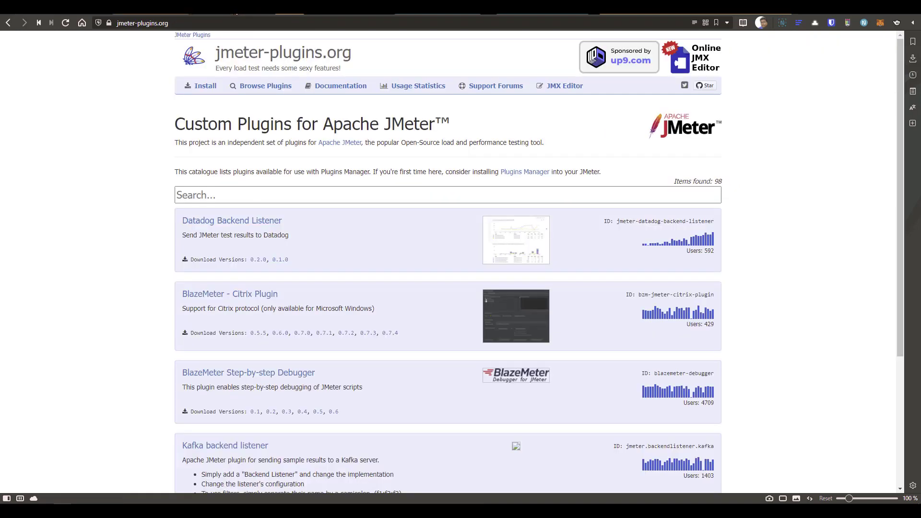
mouse_move(273, 188)
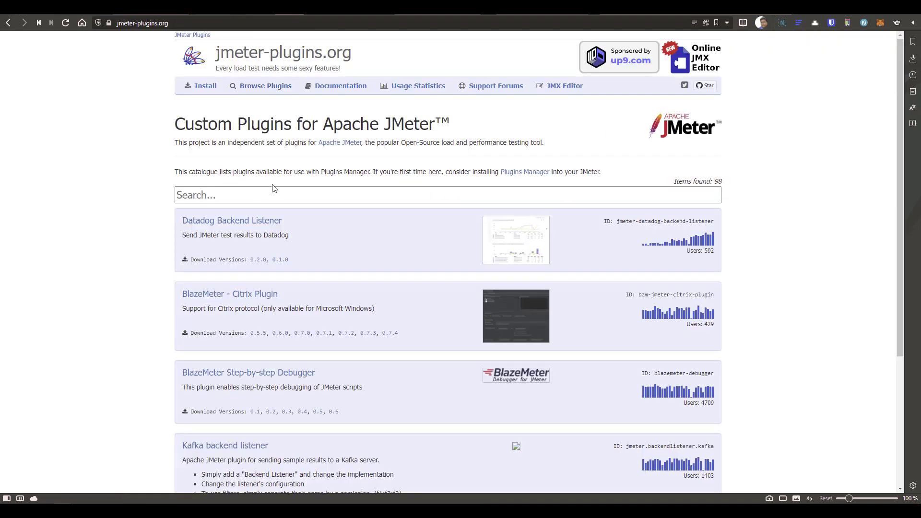
left_click(280, 189)
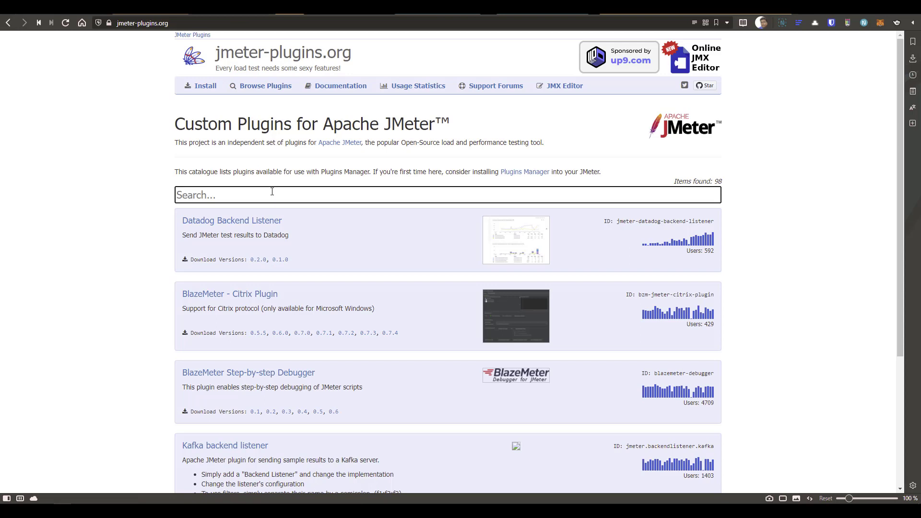
type("valida")
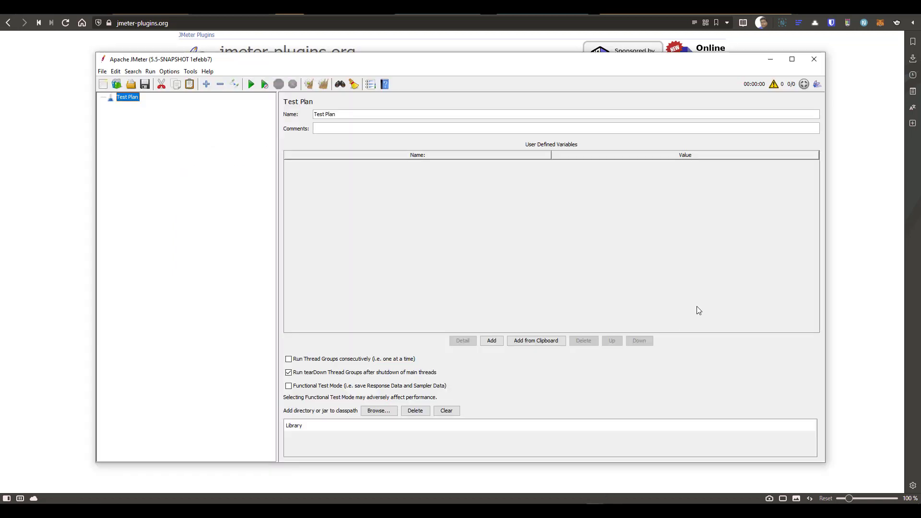
mouse_move(818, 99)
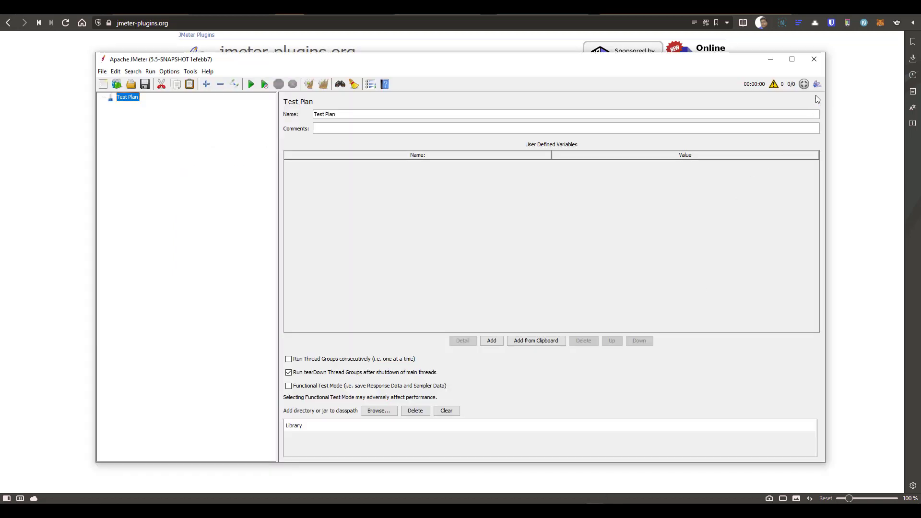
Bring up JMeter's Plugins Manager from the toolbar
left_click(818, 84)
type("valida")
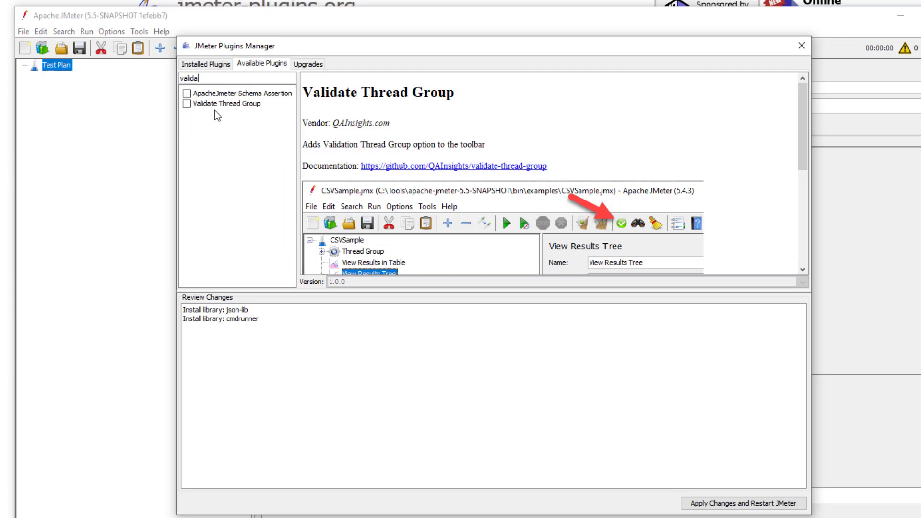
Install Validate Thread Group from Available Plugins and apply changes with a JMeter restart
left_click(186, 104)
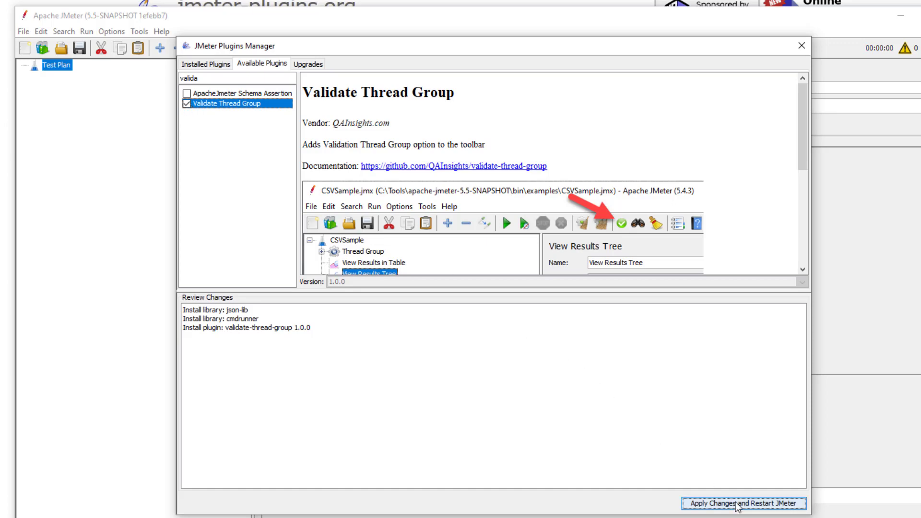
left_click(740, 502)
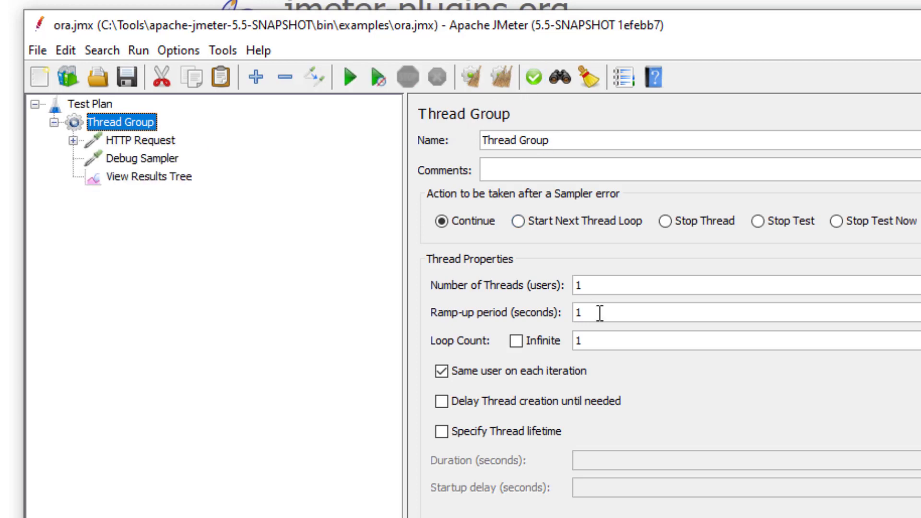
Run a quick validation of the Thread Group in ora.jmx
left_click(146, 176)
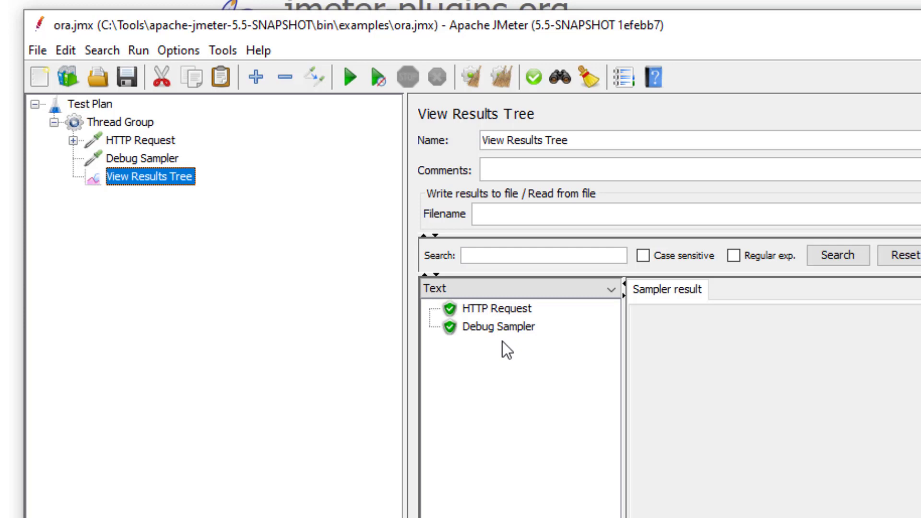
mouse_move(147, 139)
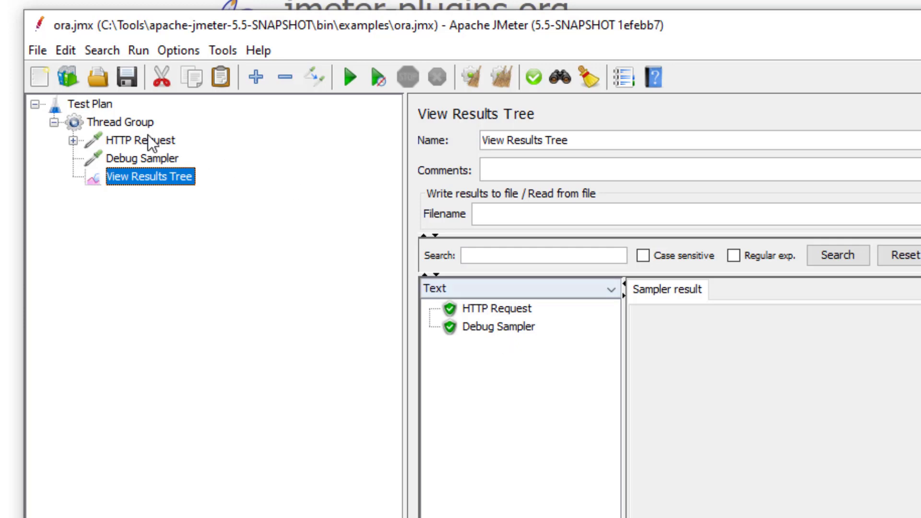
Duplicate the Thread Group and add a View Results Tree listener under the Test Plan
right_click(110, 123)
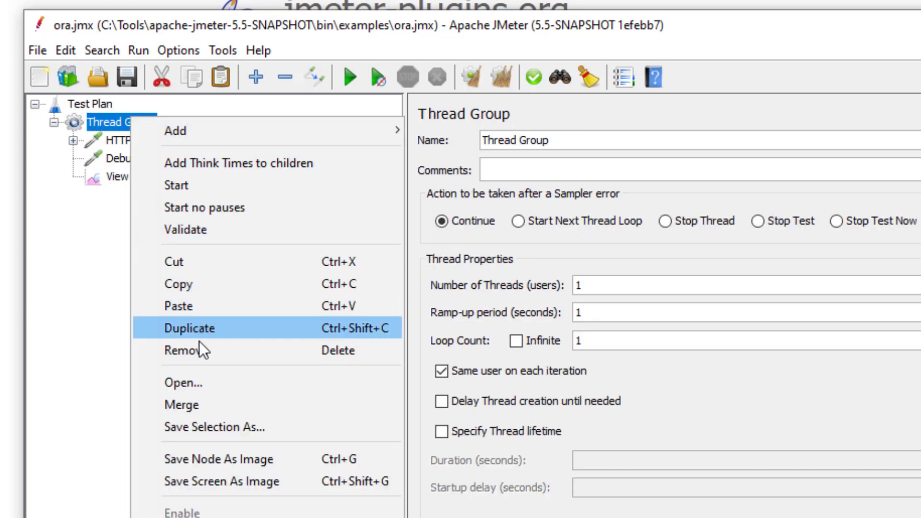
left_click(189, 328)
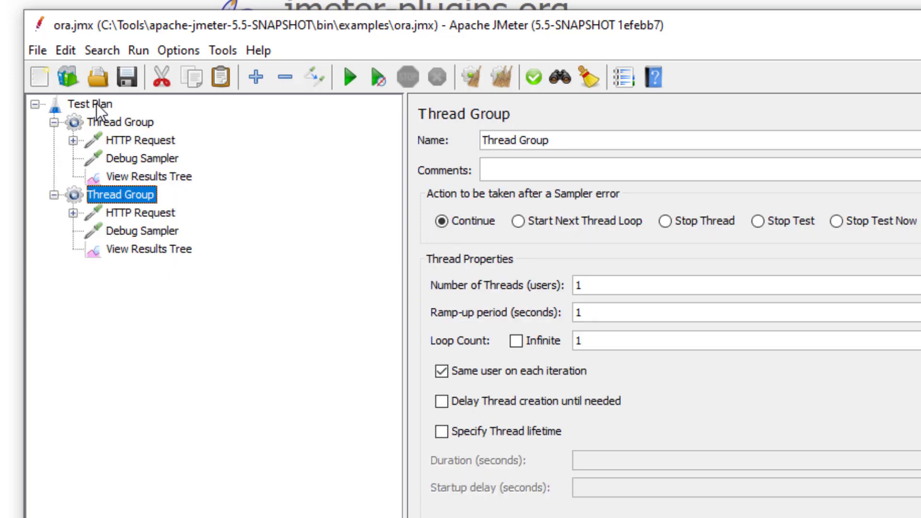
right_click(88, 103)
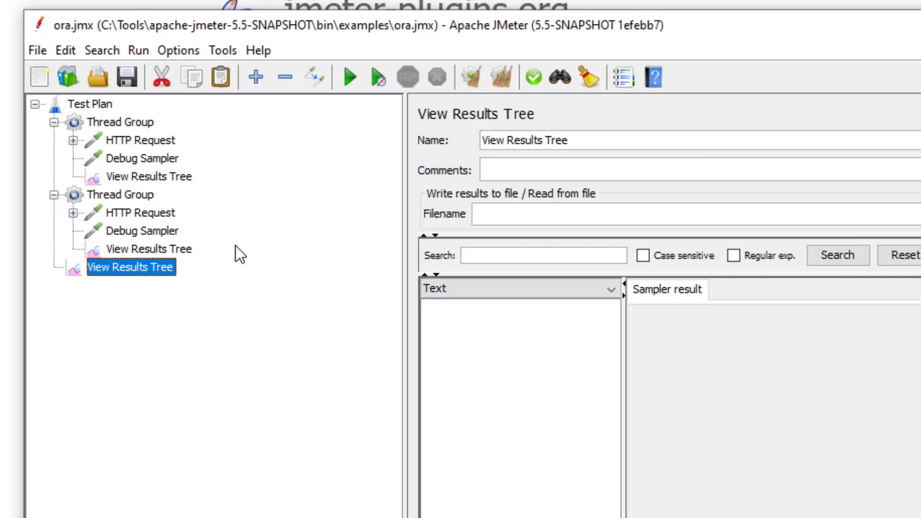
mouse_move(704, 469)
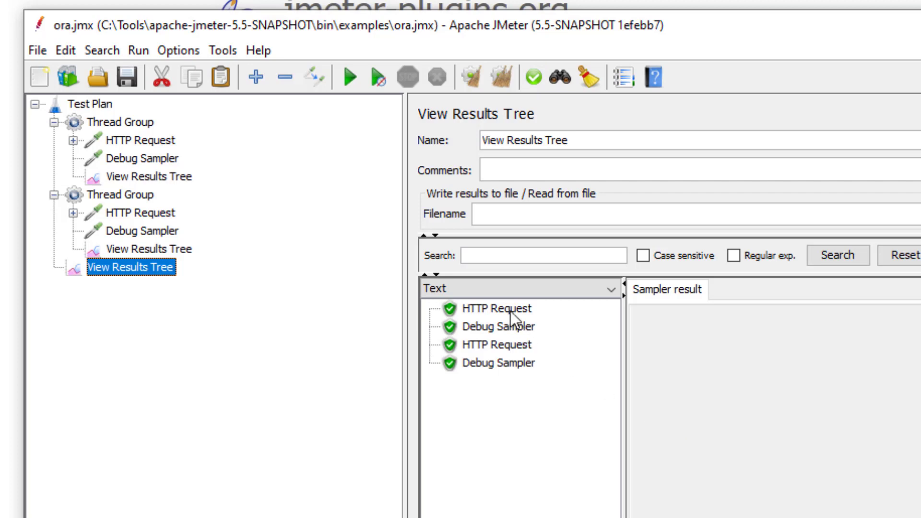
Review the HTTP Request and Debug Sampler results from both thread groups in the top-level View Results Tree
left_click(499, 327)
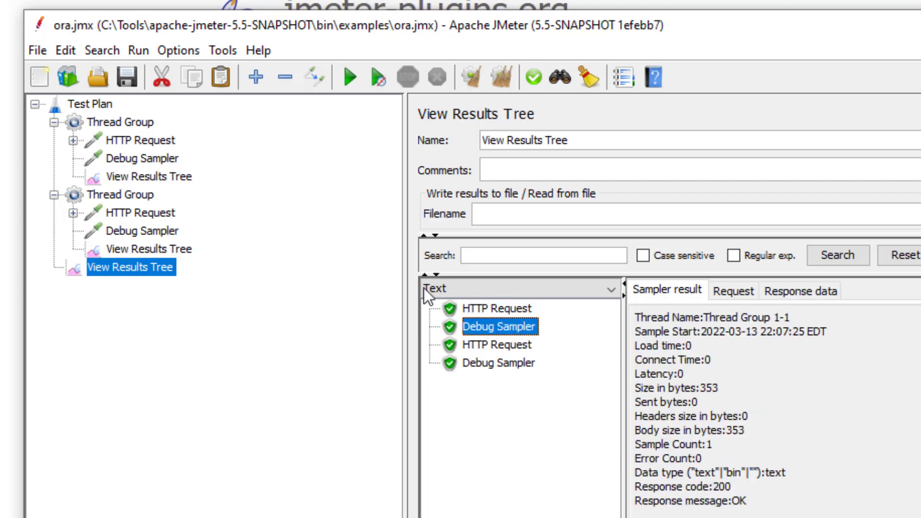
left_click(495, 345)
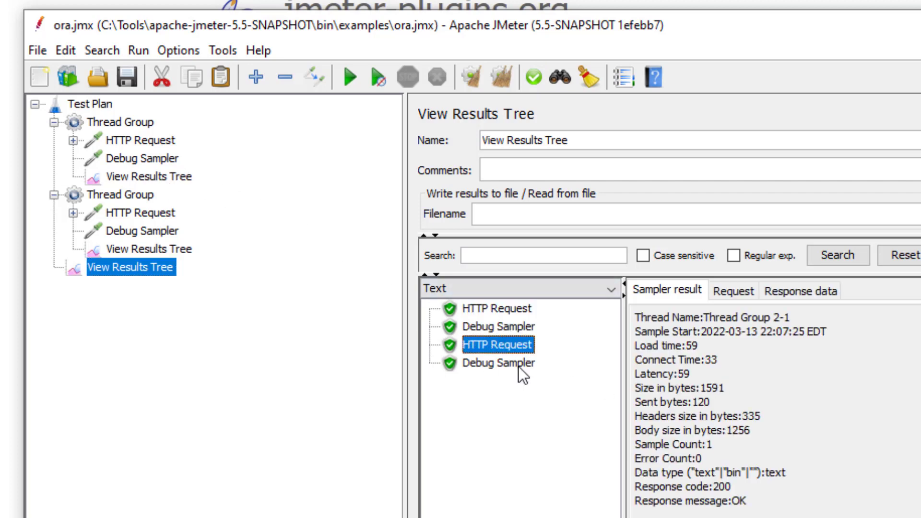
left_click(498, 376)
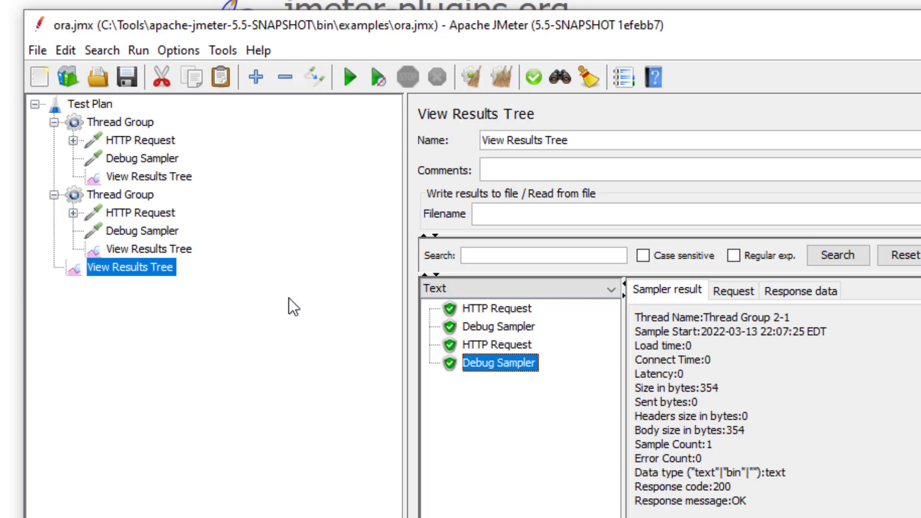